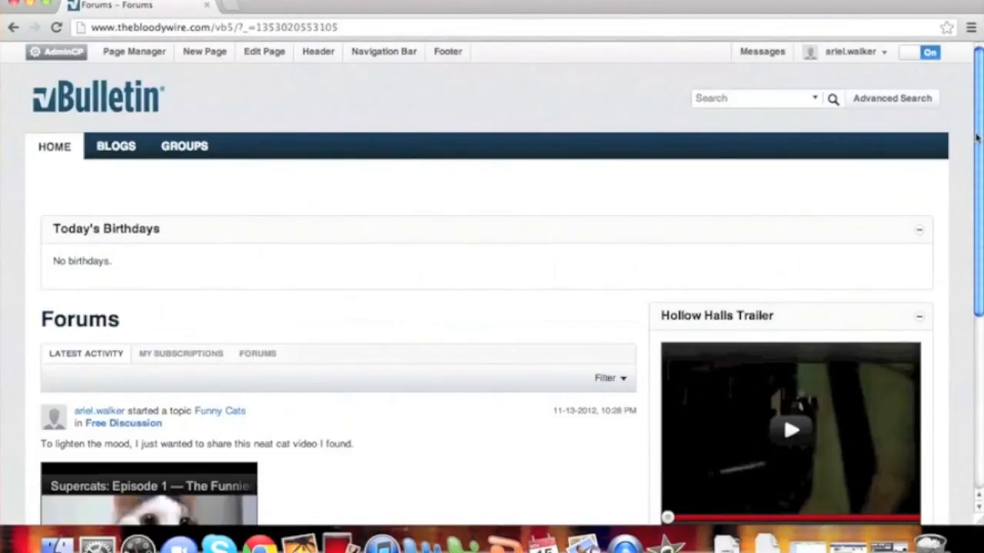
Step: Switch the home page to edit mode and open the Latest Activity module's configuration
{"action": "scroll", "scroll_direction": "down", "scroll_amount": 3}
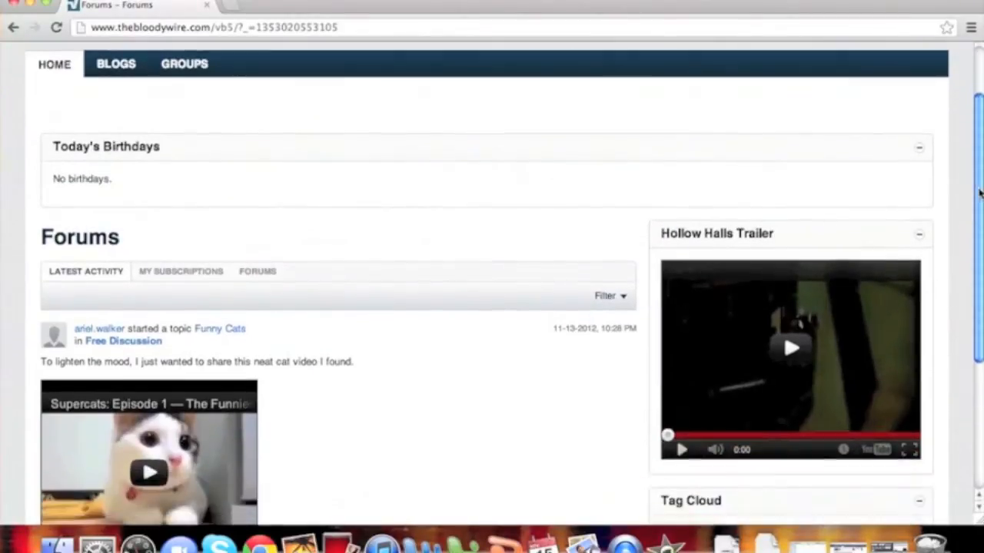
{"action": "scroll", "scroll_direction": "down", "scroll_amount": 3}
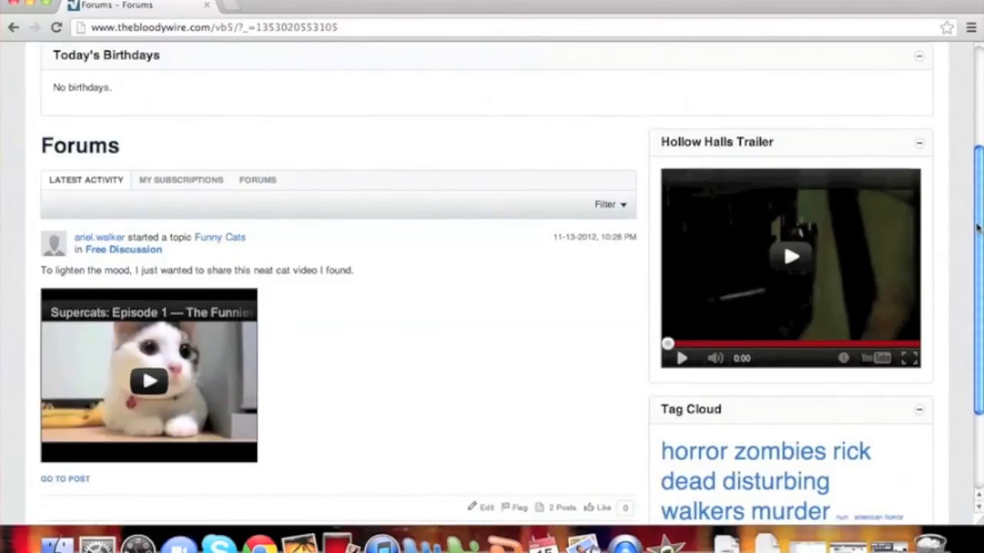
{"action": "mouse_move", "coordinate": [268, 77]}
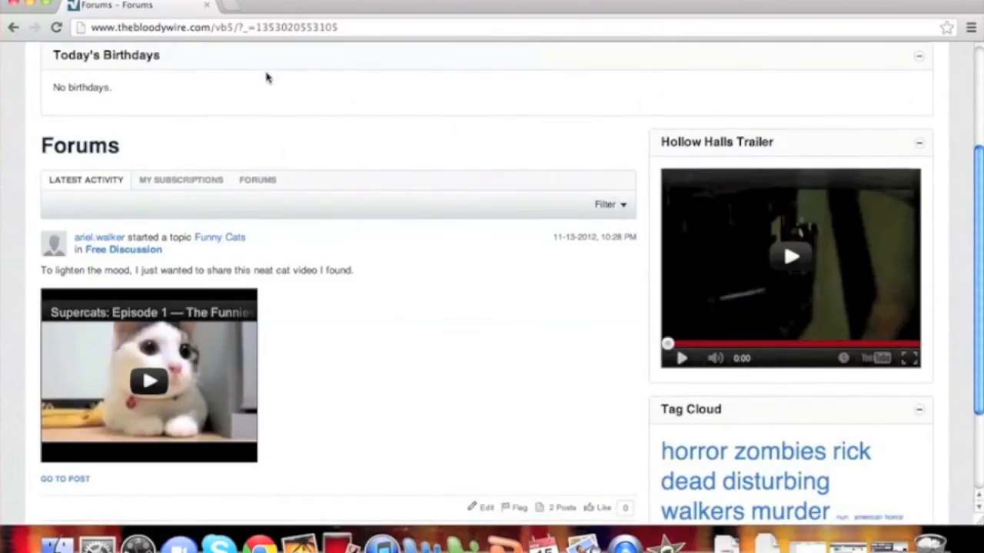
{"action": "mouse_move", "coordinate": [71, 448]}
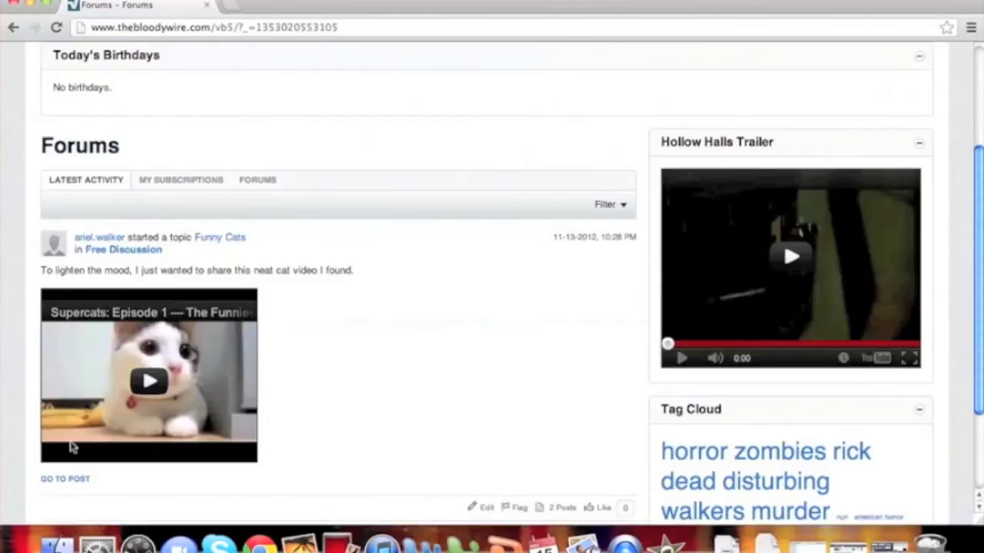
{"action": "mouse_move", "coordinate": [953, 243]}
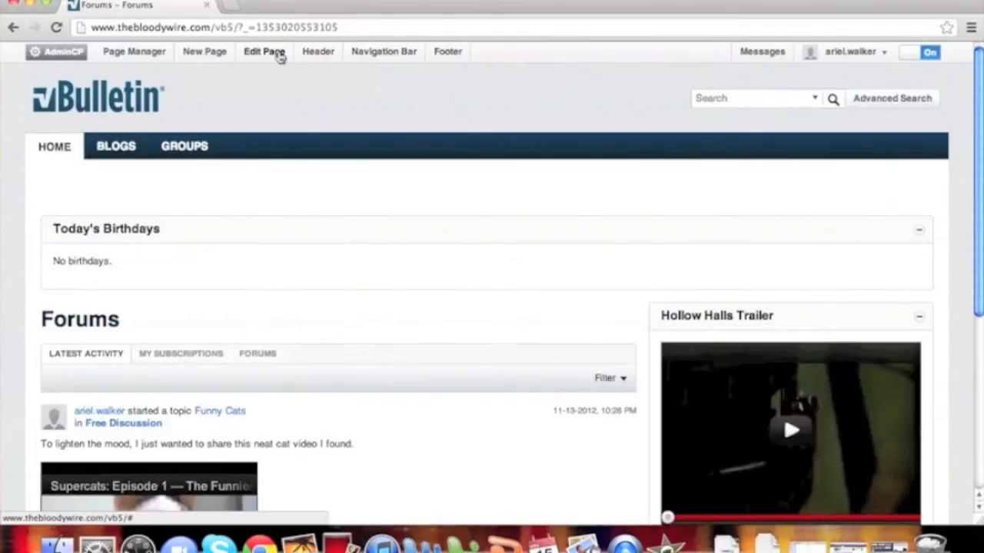
{"action": "left_click", "coordinate": [263, 52]}
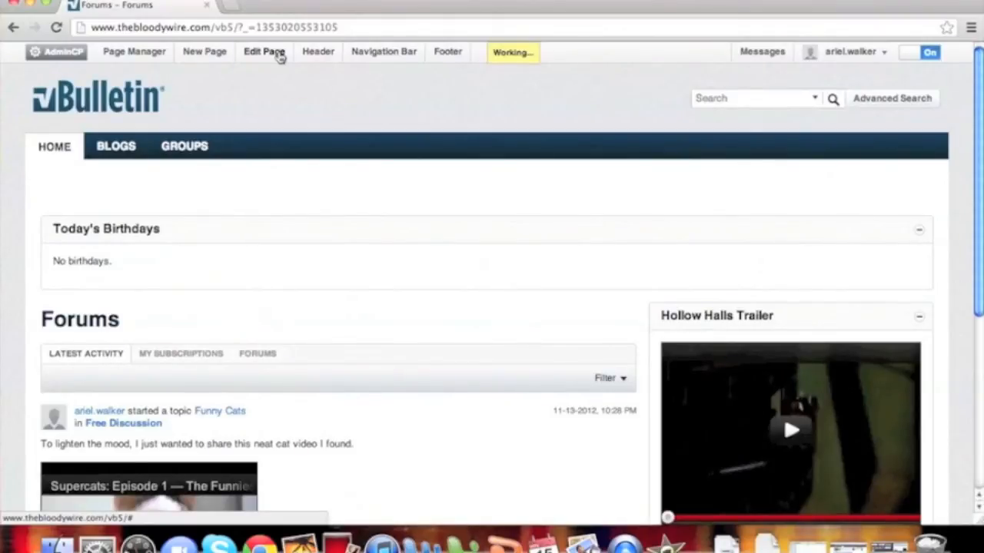
{"action": "left_click", "coordinate": [263, 51]}
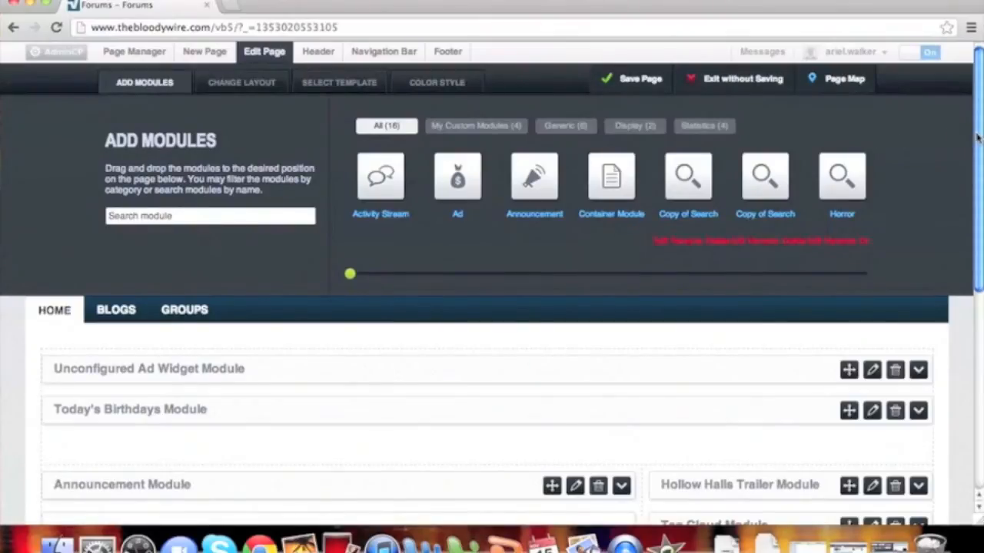
{"action": "scroll", "scroll_direction": "down", "scroll_amount": 3}
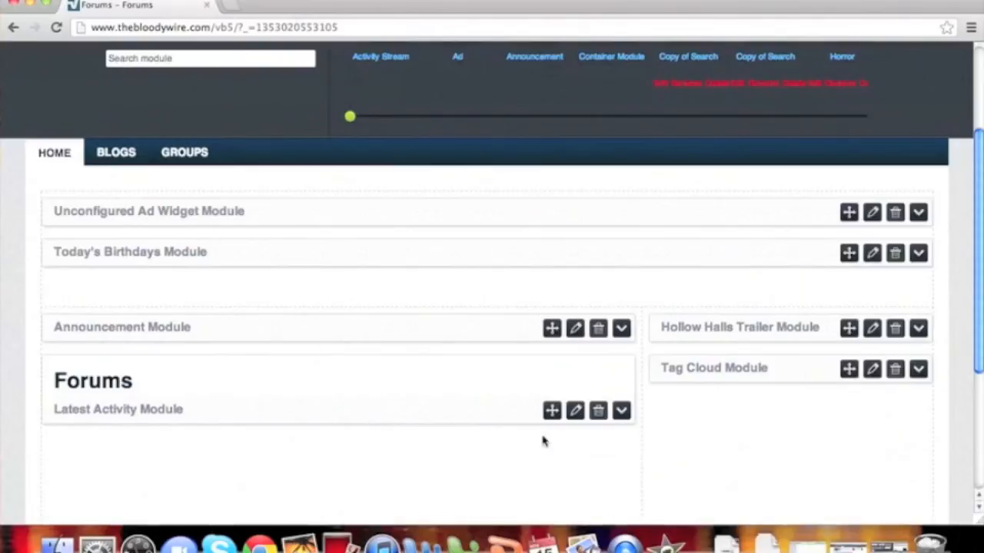
{"action": "left_click", "coordinate": [574, 410]}
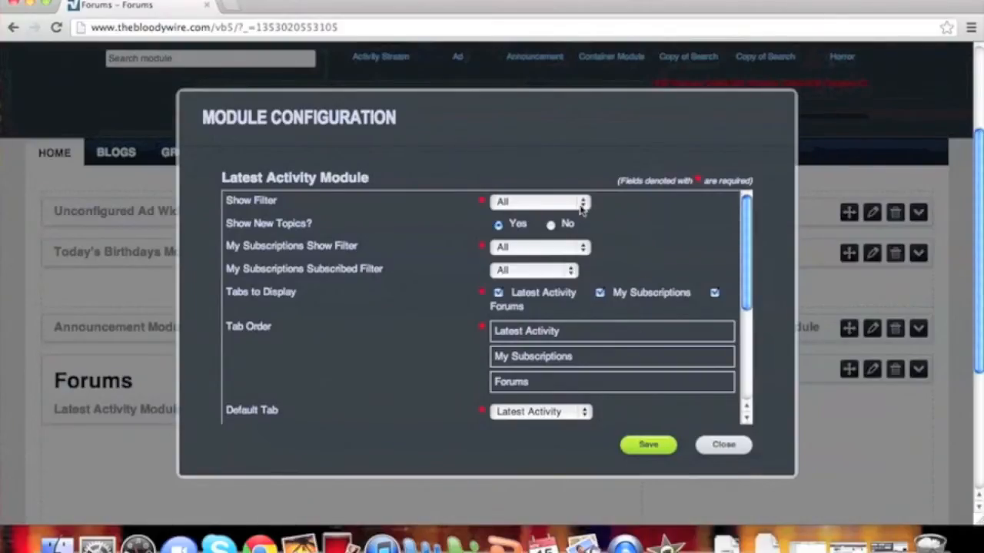
{"action": "left_click", "coordinate": [538, 201]}
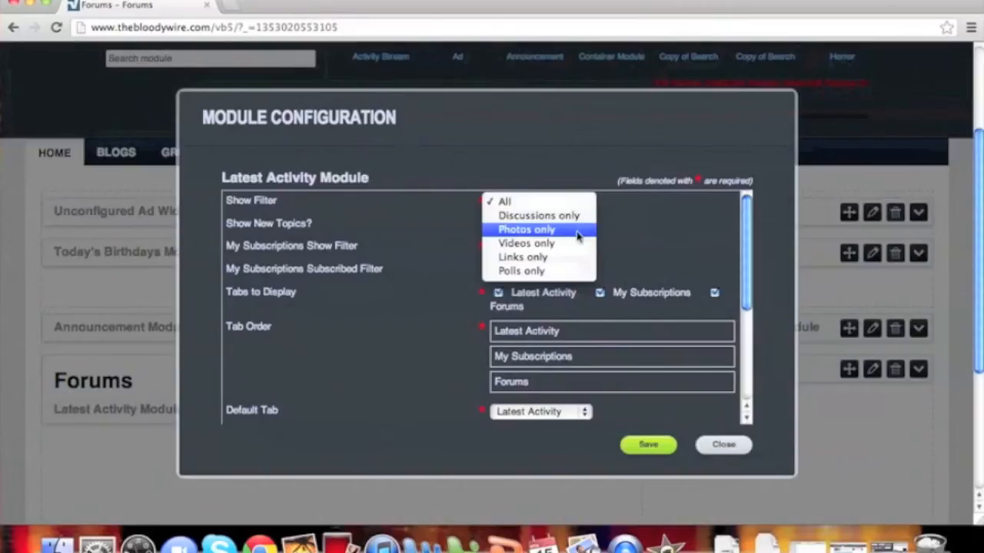
{"action": "mouse_move", "coordinate": [521, 271]}
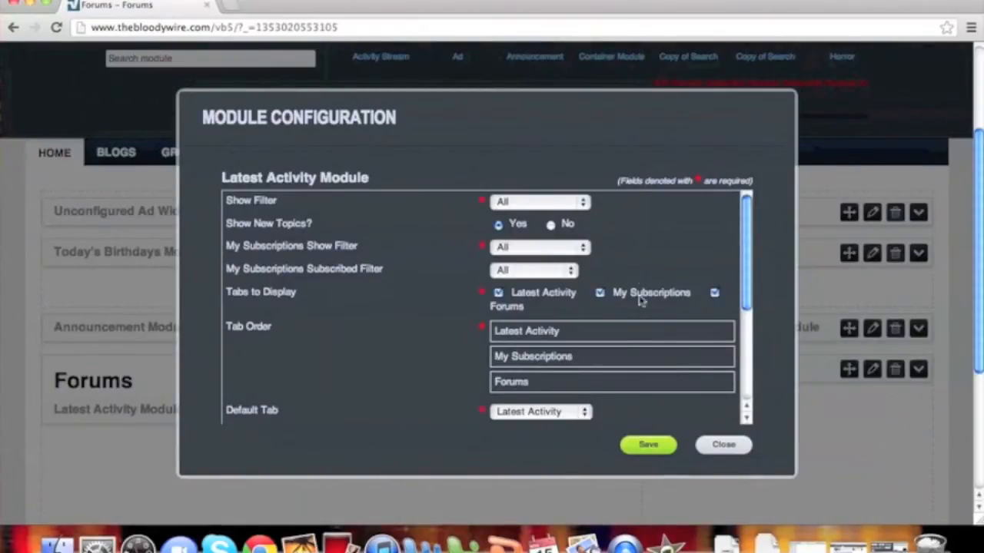
{"action": "left_click", "coordinate": [538, 202]}
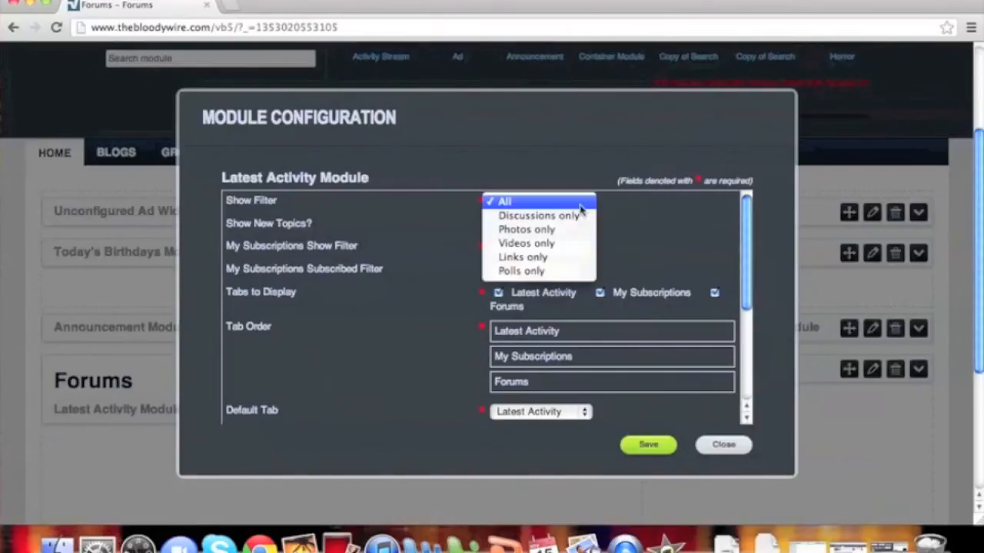
{"action": "mouse_move", "coordinate": [538, 216]}
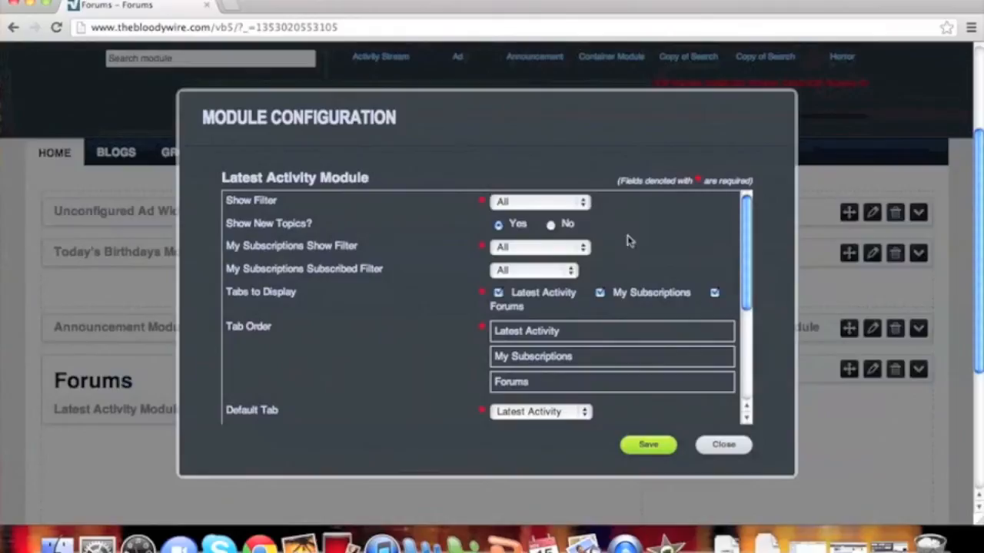
{"action": "left_click", "coordinate": [540, 201]}
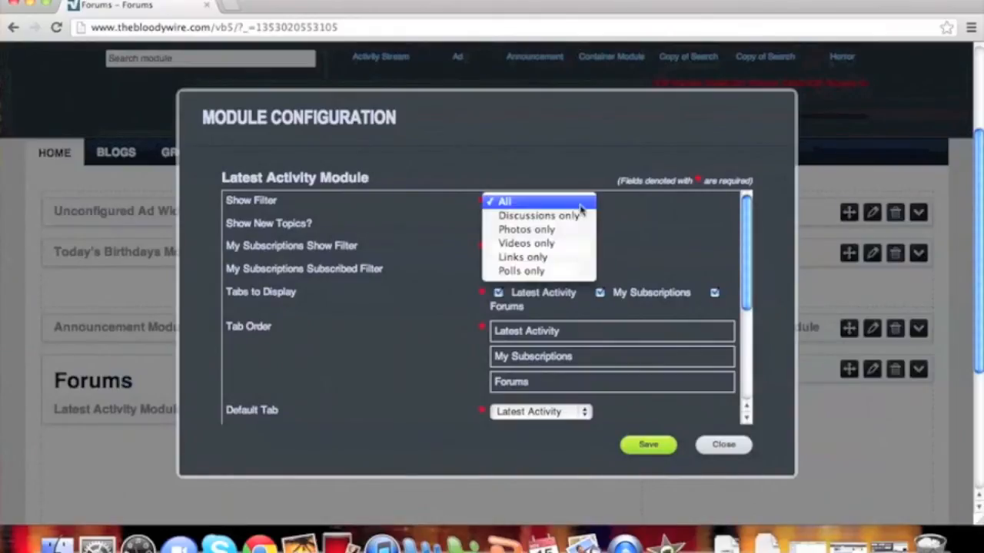
{"action": "mouse_move", "coordinate": [538, 215]}
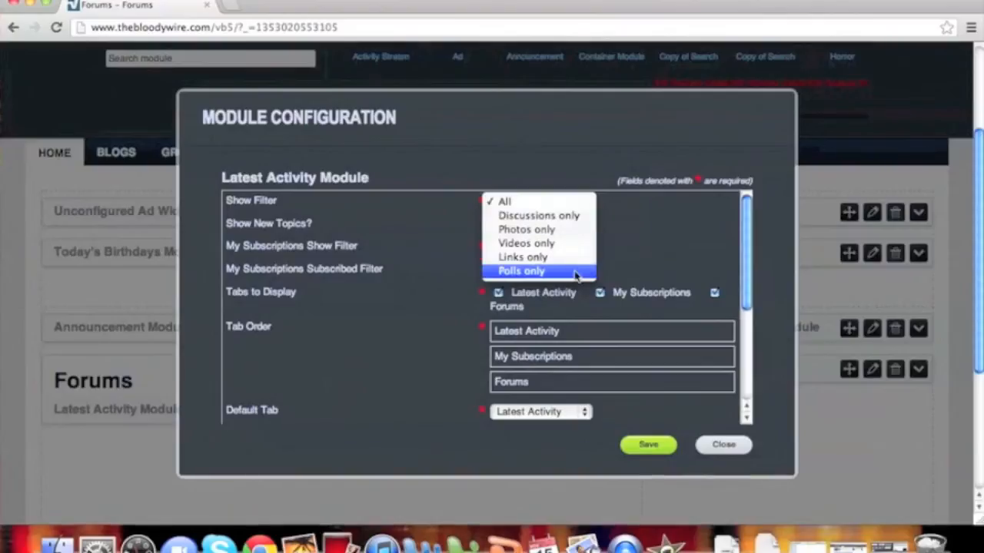
{"action": "left_click", "coordinate": [505, 201]}
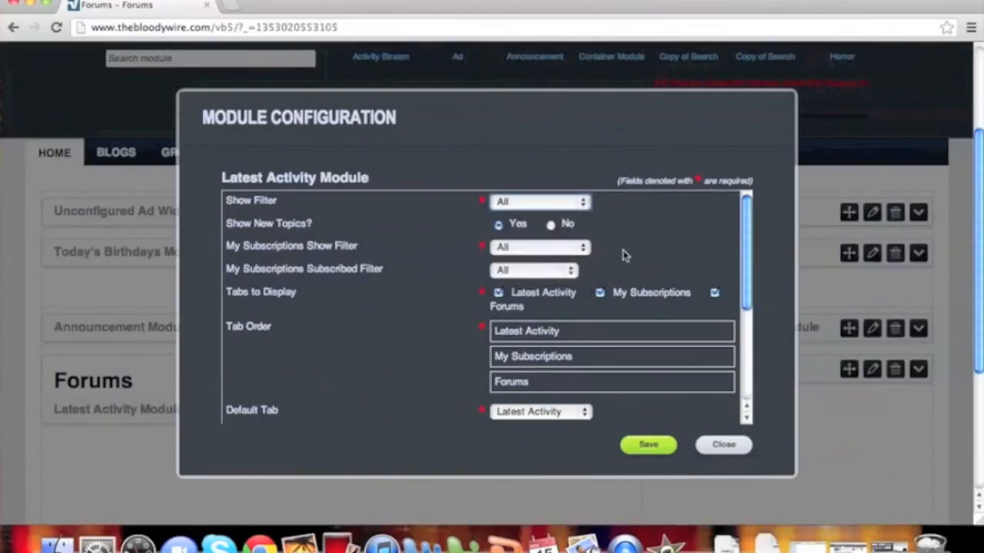
{"action": "mouse_move", "coordinate": [511, 246]}
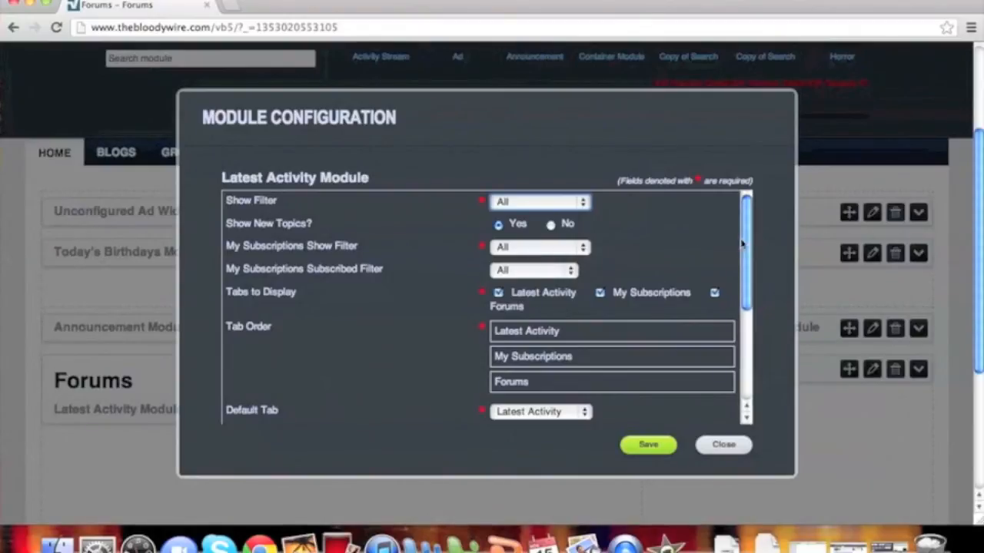
Step: Set the Latest Activity date range to Last Week
{"action": "scroll", "scroll_direction": "down", "scroll_amount": 3}
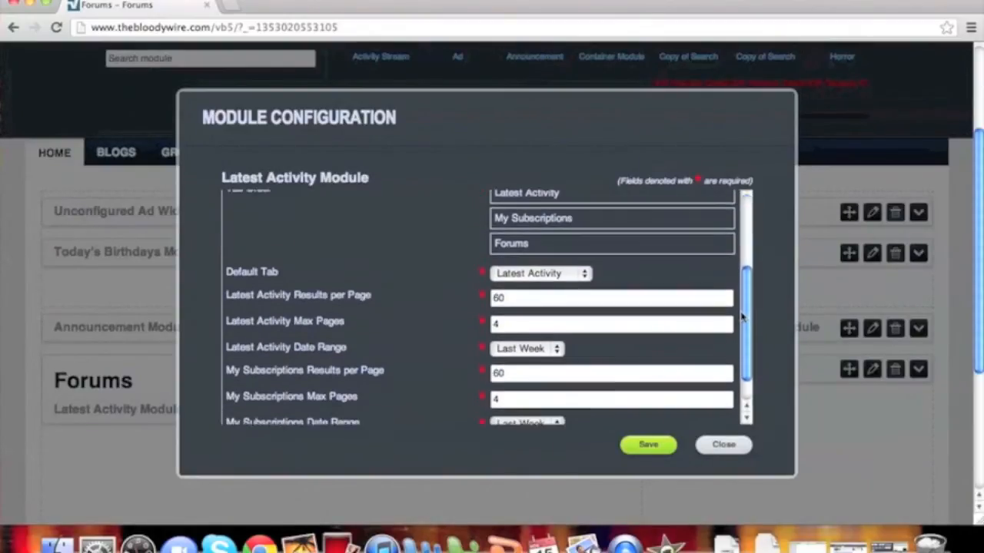
{"action": "scroll", "scroll_direction": "down", "scroll_amount": 3}
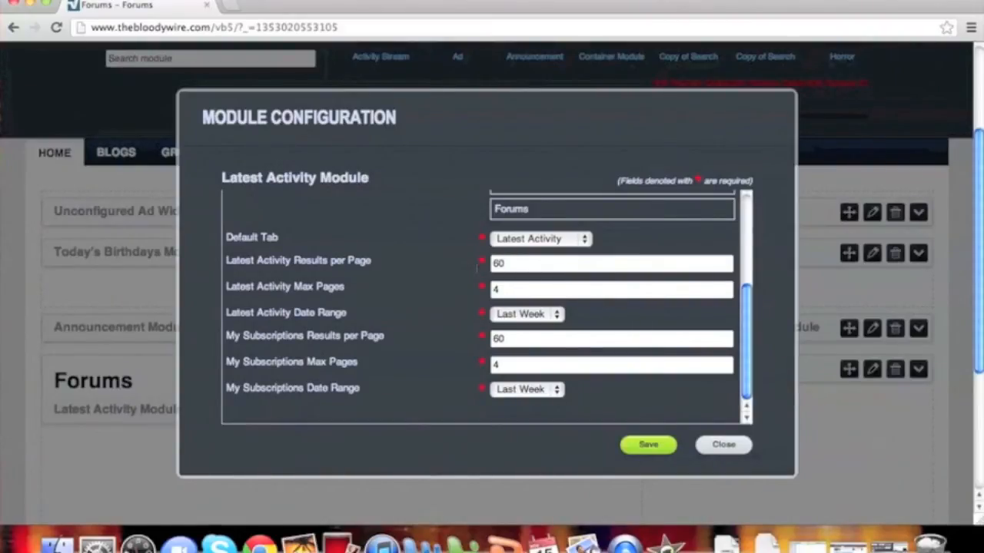
{"action": "mouse_move", "coordinate": [511, 285]}
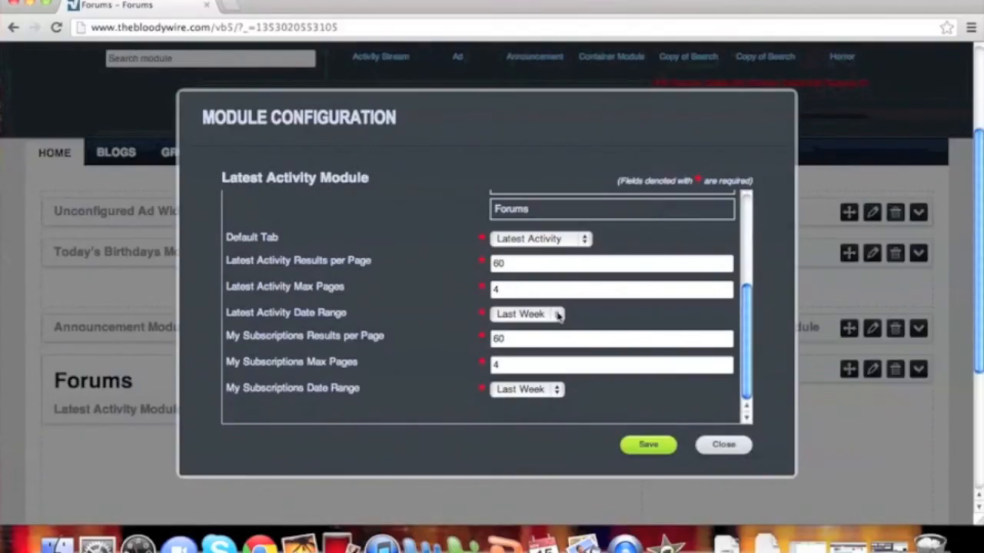
{"action": "left_click", "coordinate": [526, 314]}
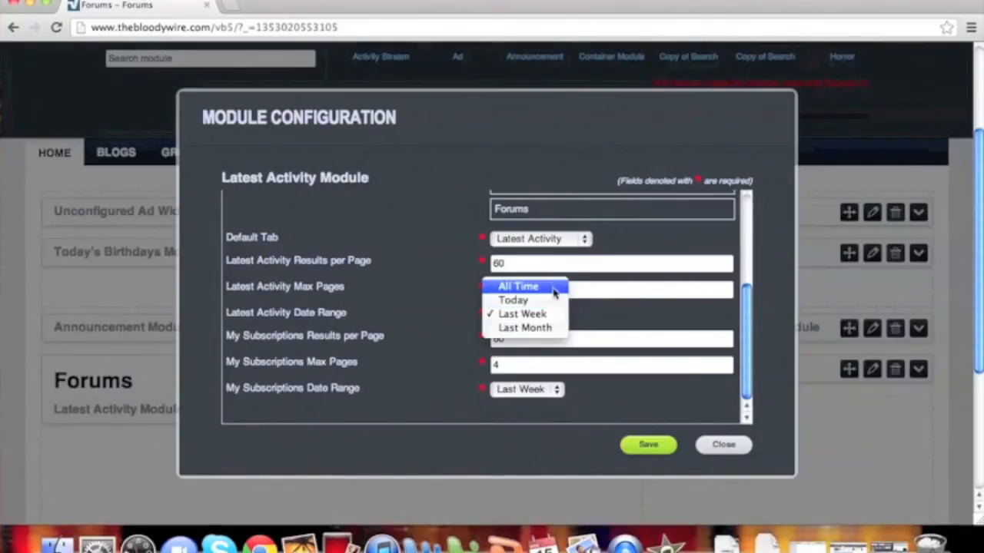
{"action": "mouse_move", "coordinate": [523, 314]}
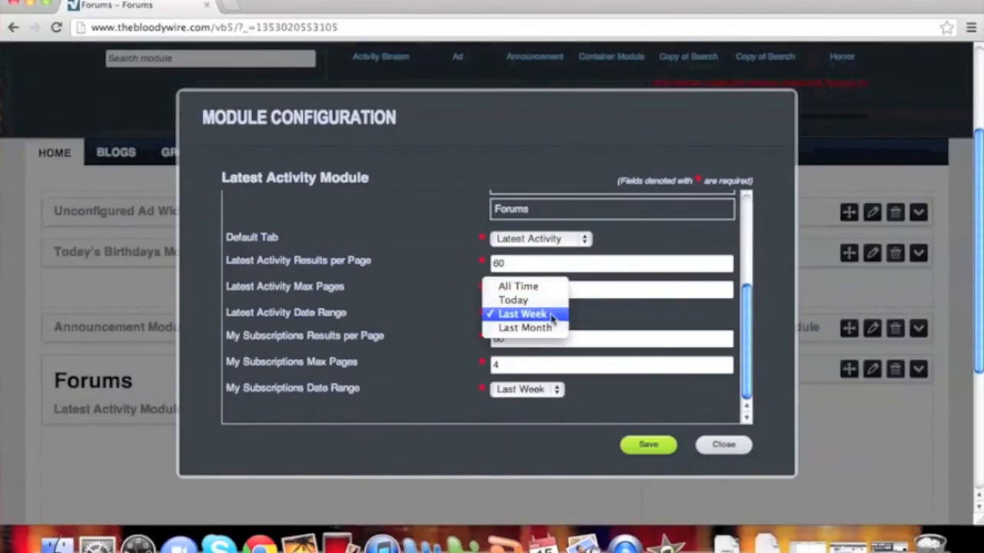
{"action": "left_click", "coordinate": [523, 314]}
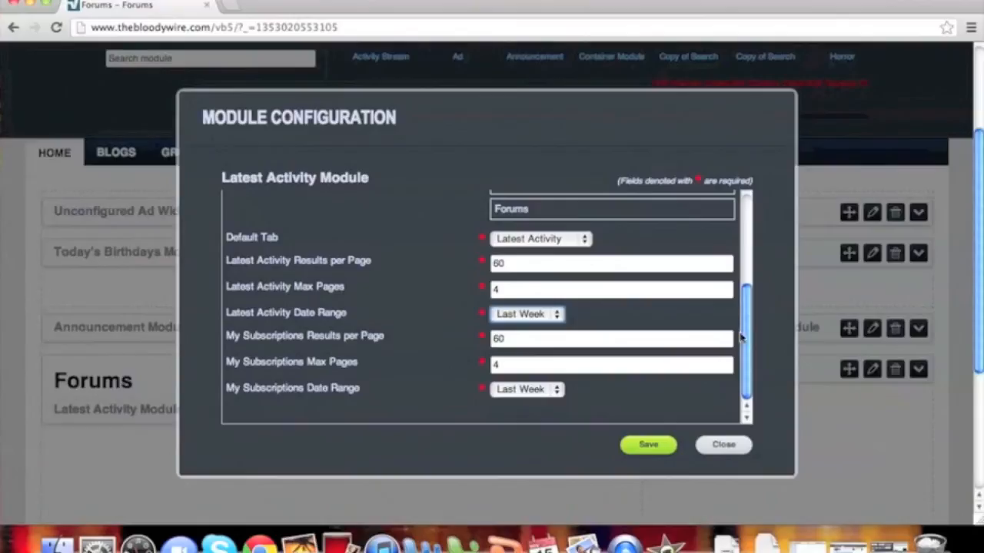
{"action": "mouse_move", "coordinate": [743, 338]}
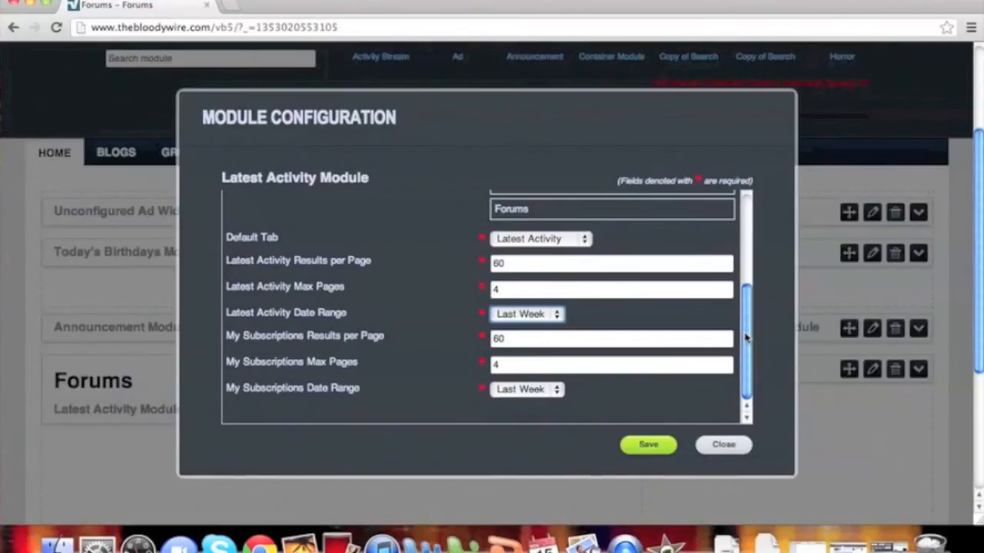
{"action": "mouse_move", "coordinate": [675, 409]}
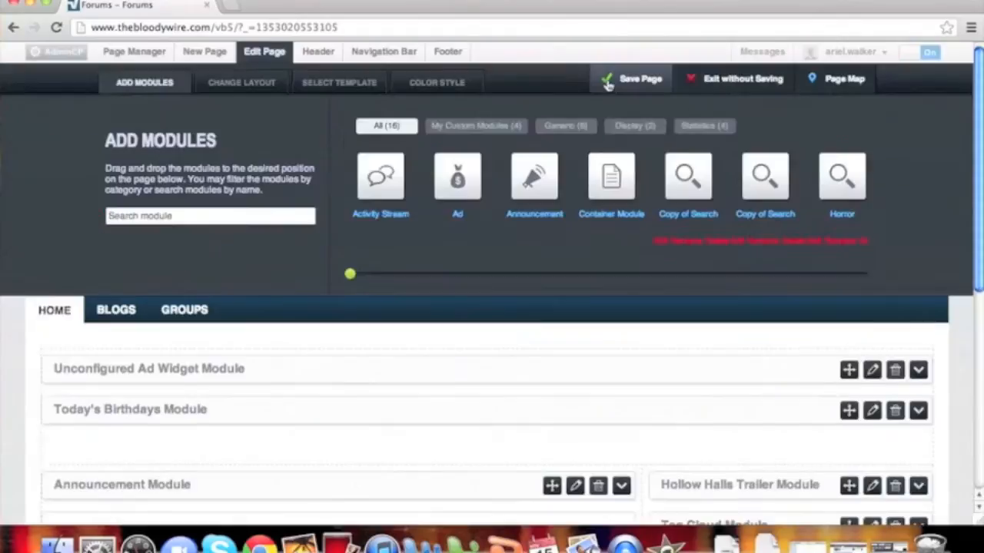
Step: Save the page edits and scroll the live home page to check Latest Activity
{"action": "left_click", "coordinate": [640, 78]}
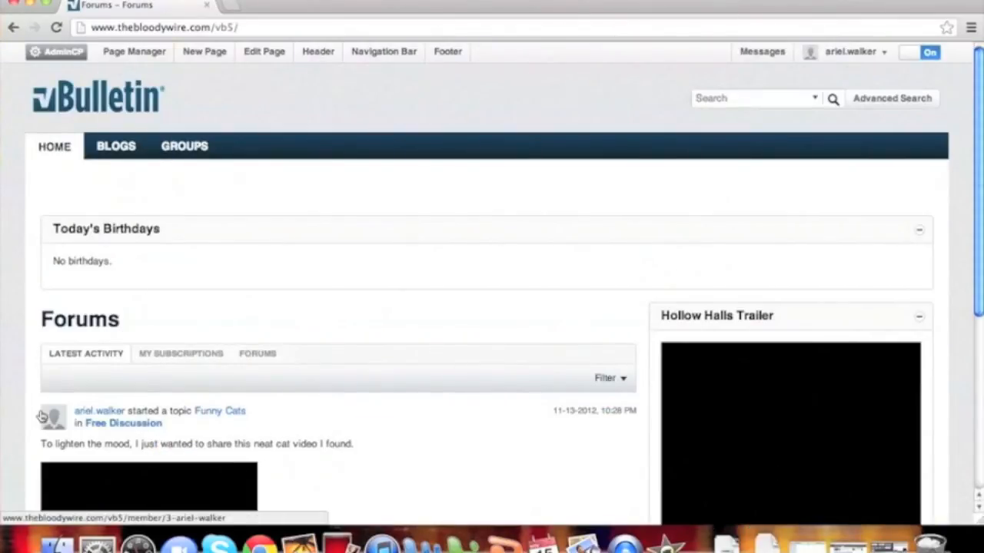
{"action": "scroll", "scroll_direction": "down", "scroll_amount": 3}
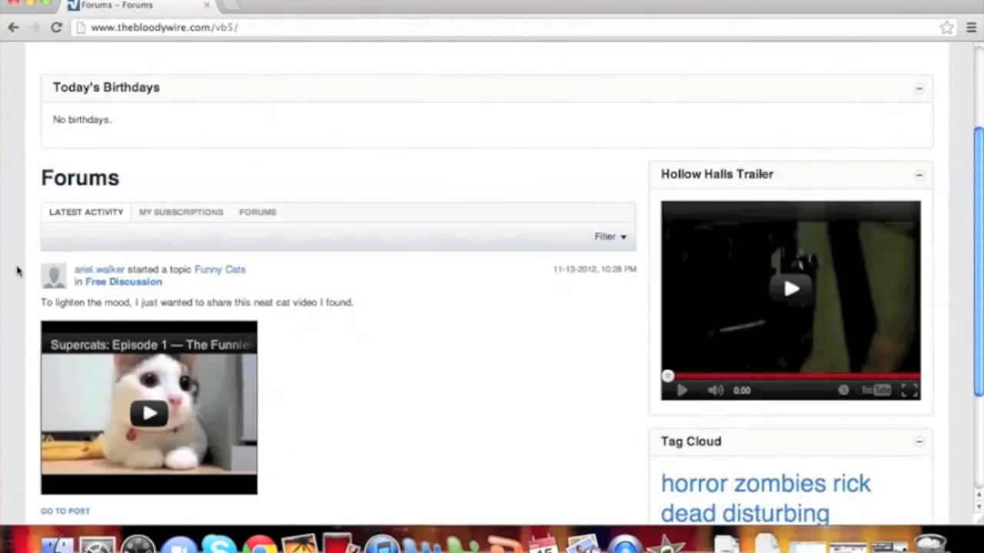
{"action": "scroll", "scroll_direction": "down", "scroll_amount": 3}
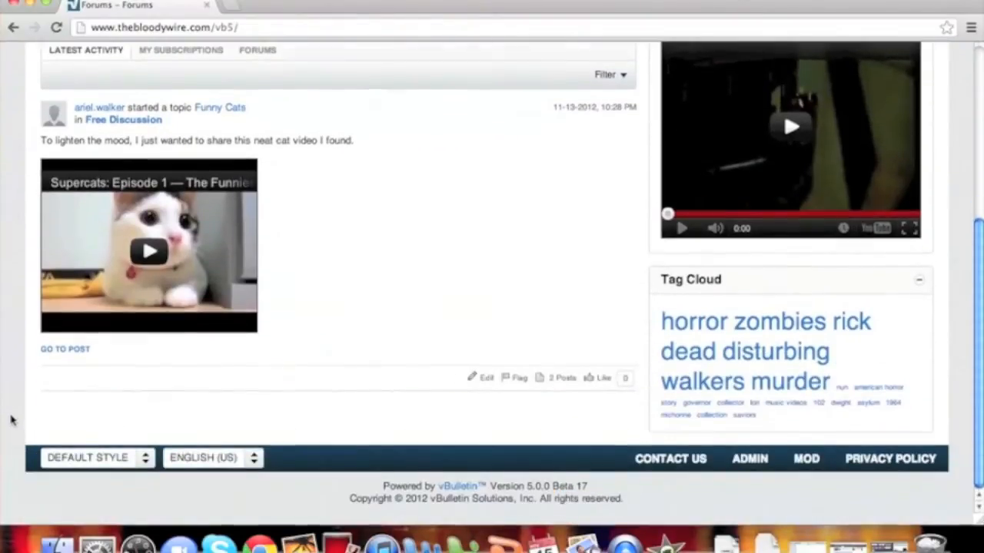
{"action": "scroll", "scroll_direction": "up", "scroll_amount": 3}
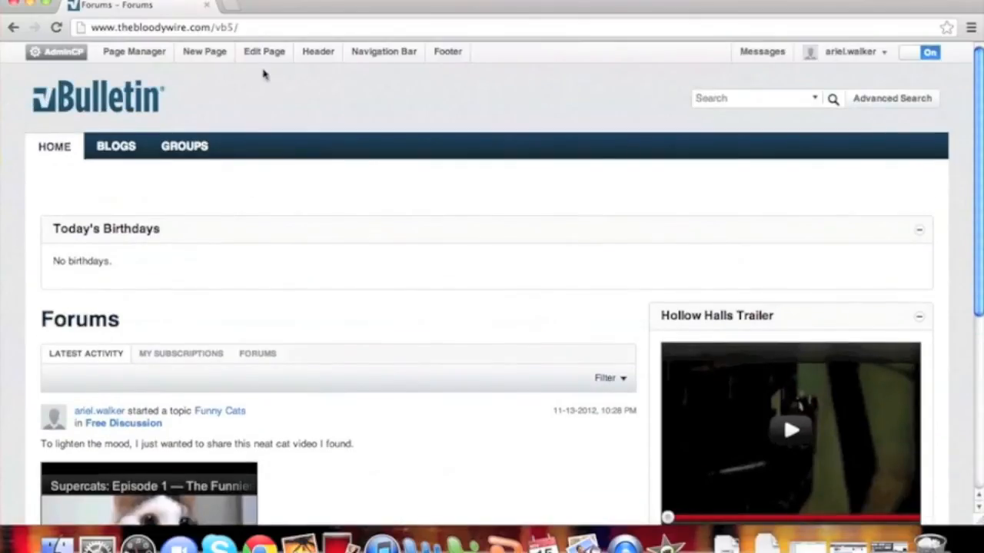
Step: Re-enter edit mode and reopen the Latest Activity module's settings
{"action": "left_click", "coordinate": [263, 52]}
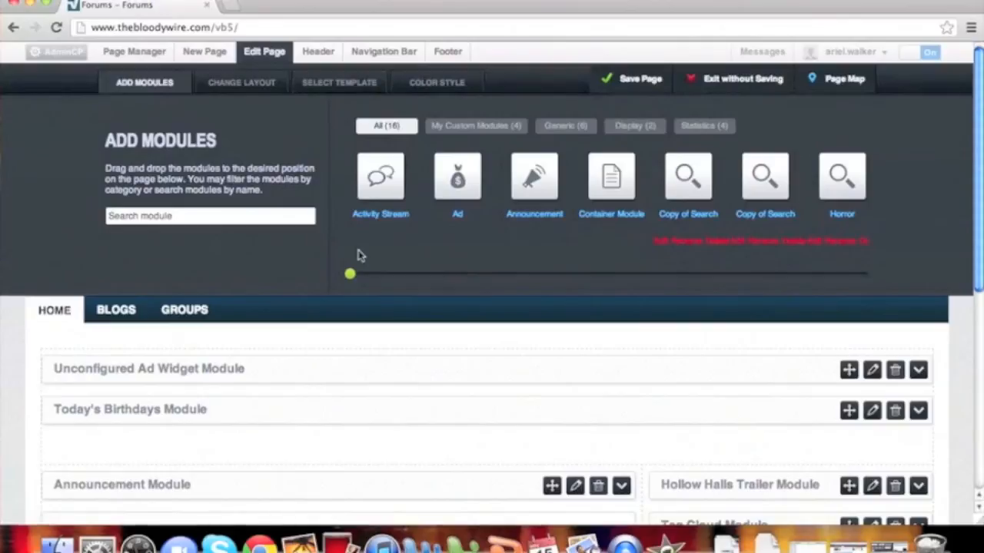
{"action": "scroll", "scroll_direction": "down", "scroll_amount": 3}
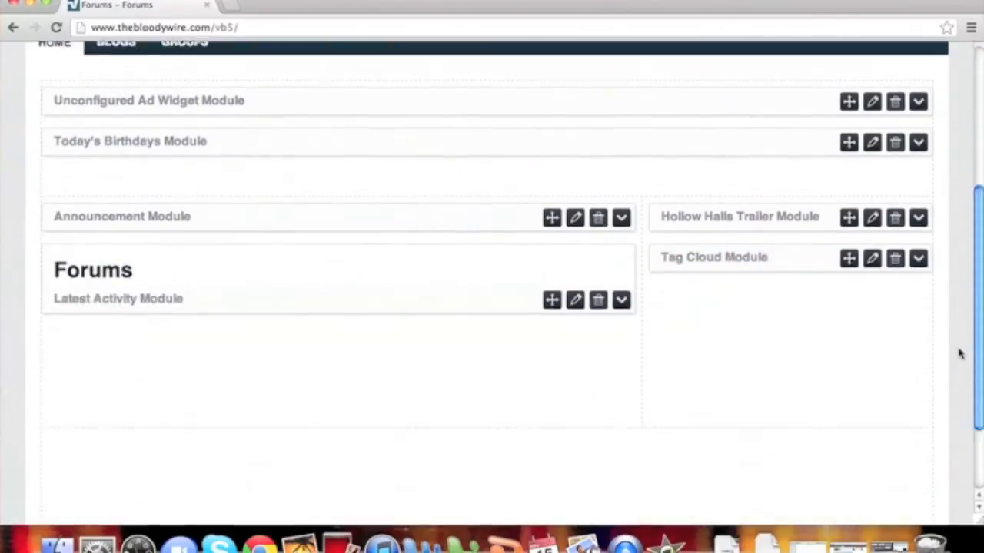
{"action": "left_click", "coordinate": [575, 300]}
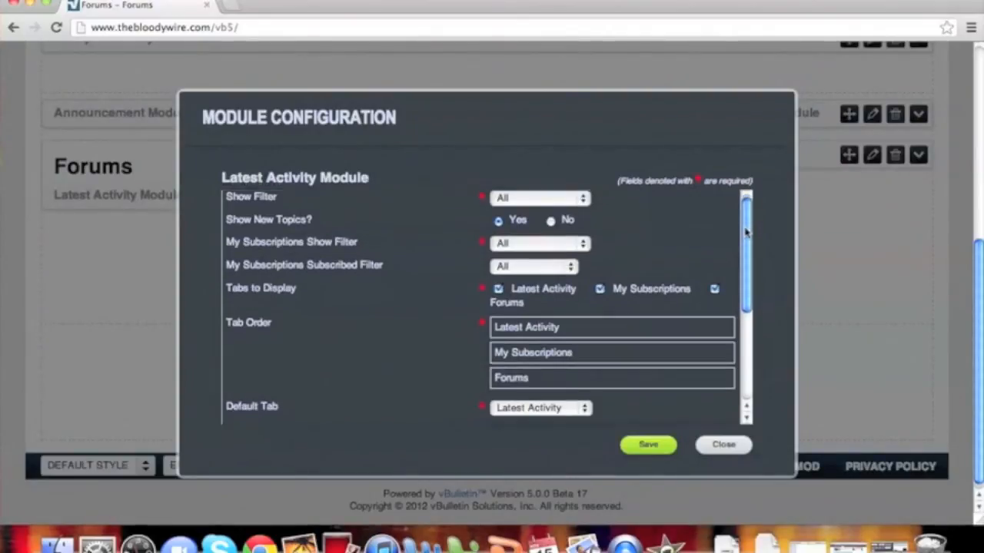
Step: Review the tabs and default tab settings, then save the module configuration
{"action": "scroll", "scroll_direction": "down", "scroll_amount": 3}
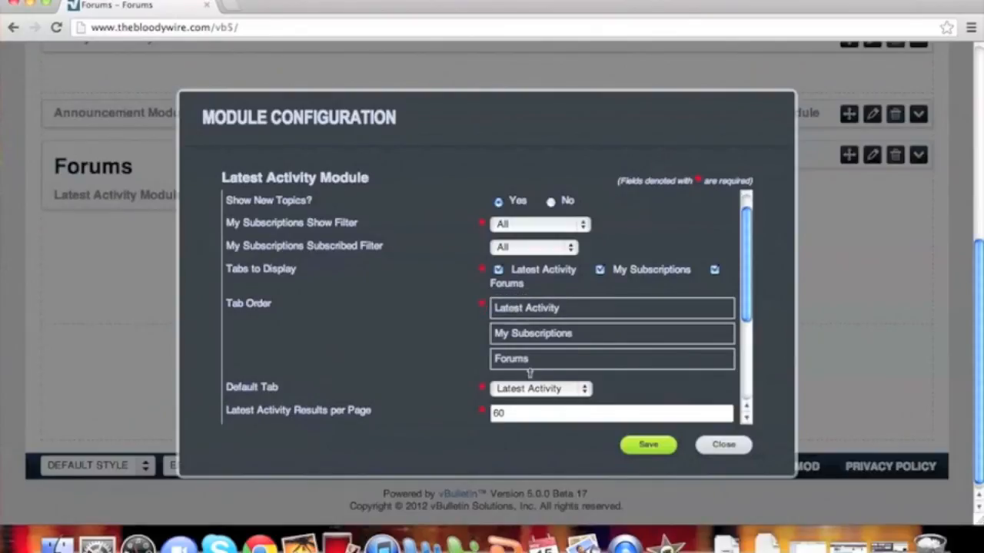
{"action": "left_click", "coordinate": [538, 388]}
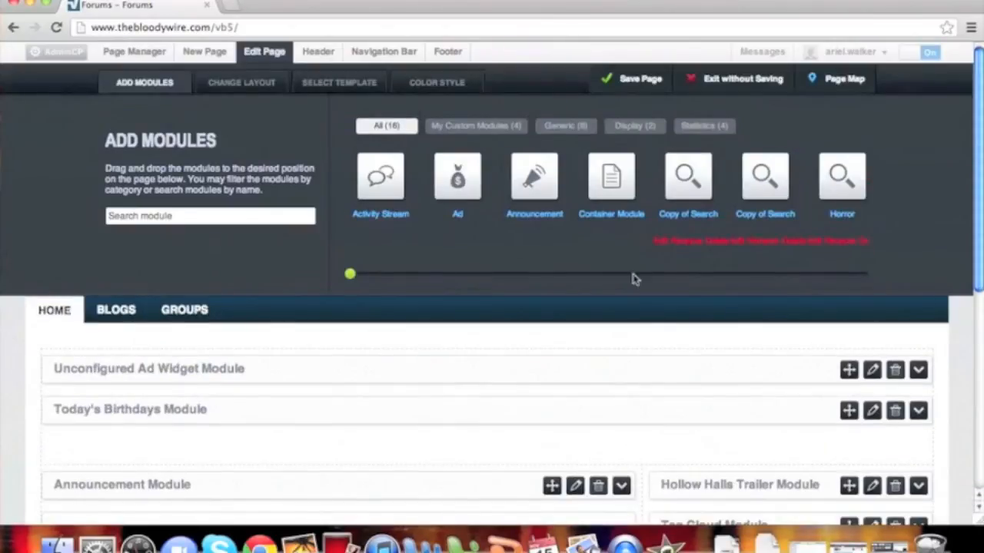
Step: Save the page, overwriting the shared template, and confirm
{"action": "left_click", "coordinate": [638, 78]}
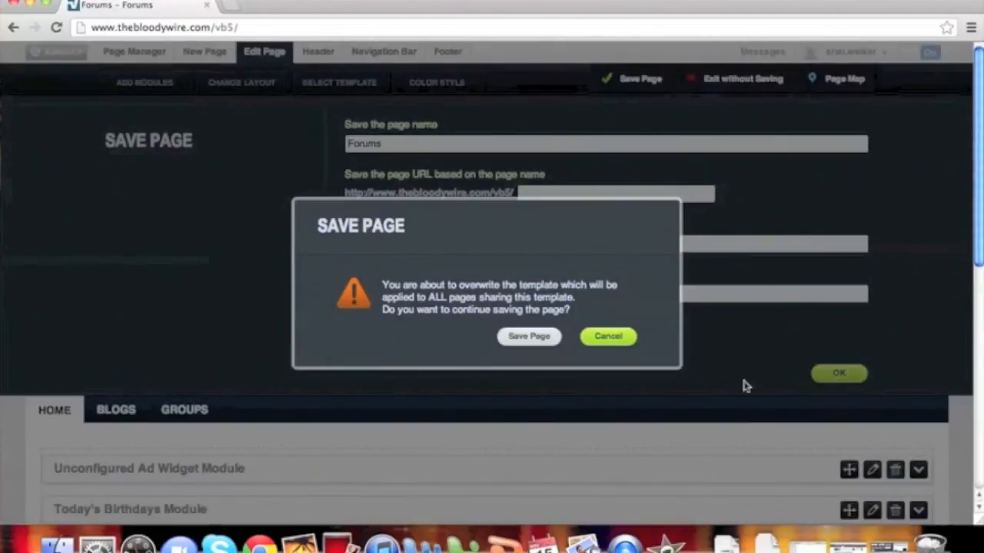
{"action": "left_click", "coordinate": [529, 336]}
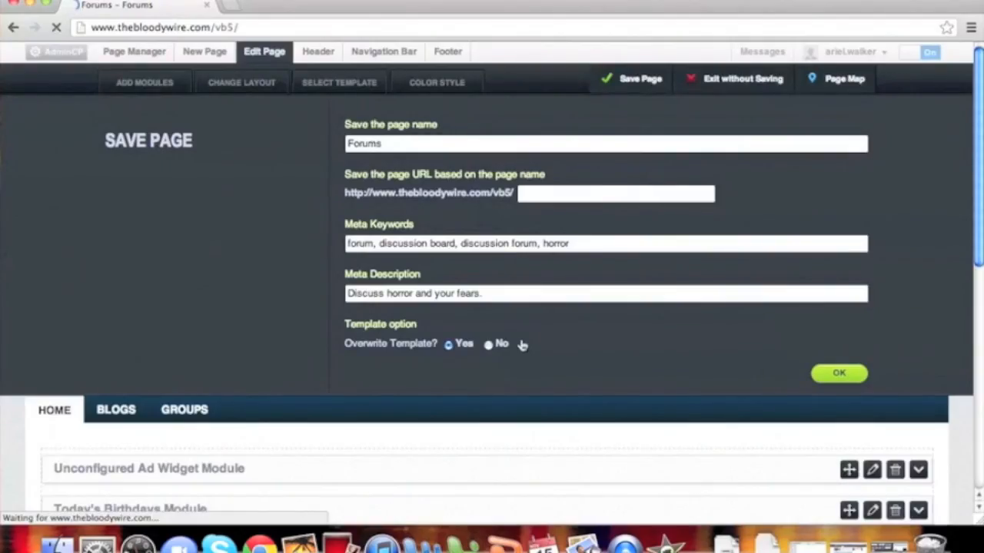
{"action": "left_click", "coordinate": [839, 372]}
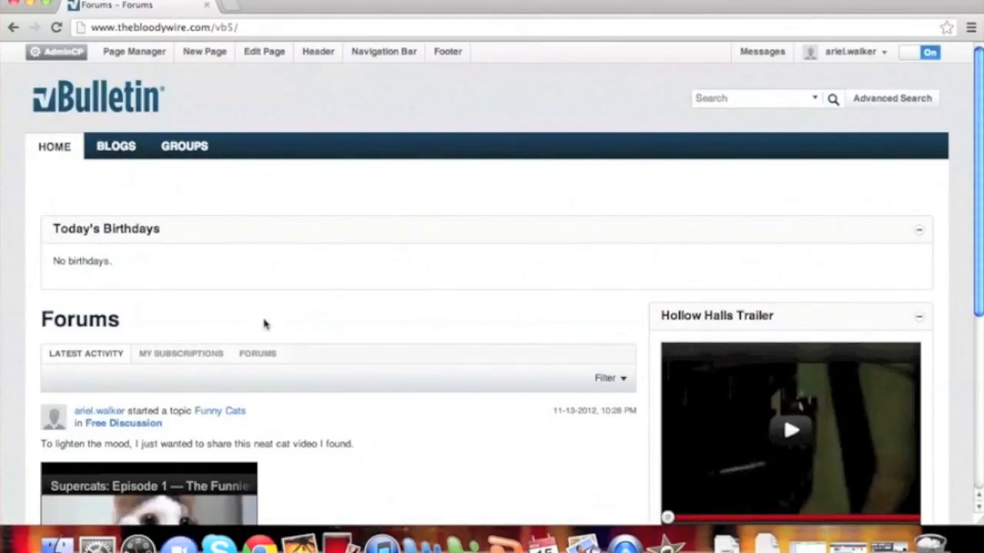
{"action": "mouse_move", "coordinate": [83, 386]}
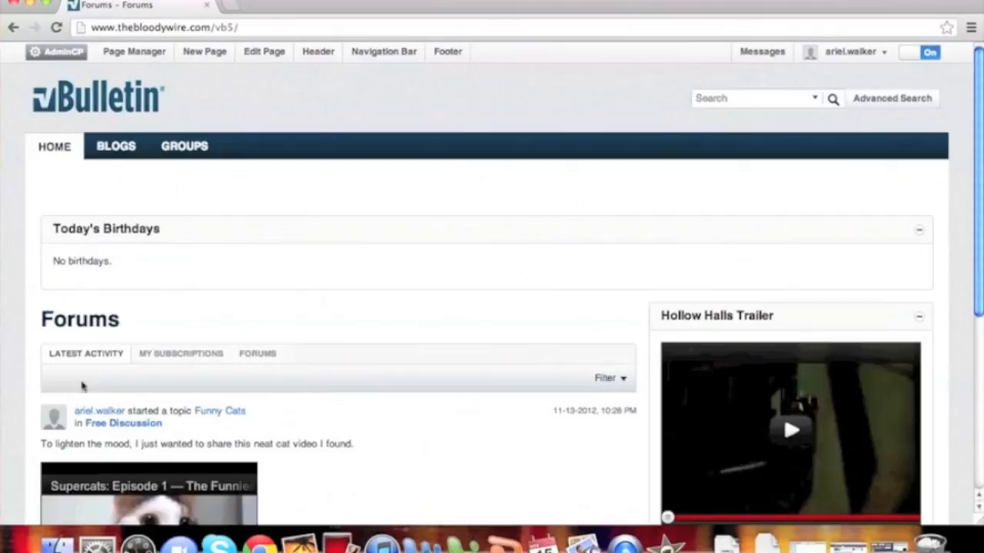
{"action": "mouse_move", "coordinate": [218, 369]}
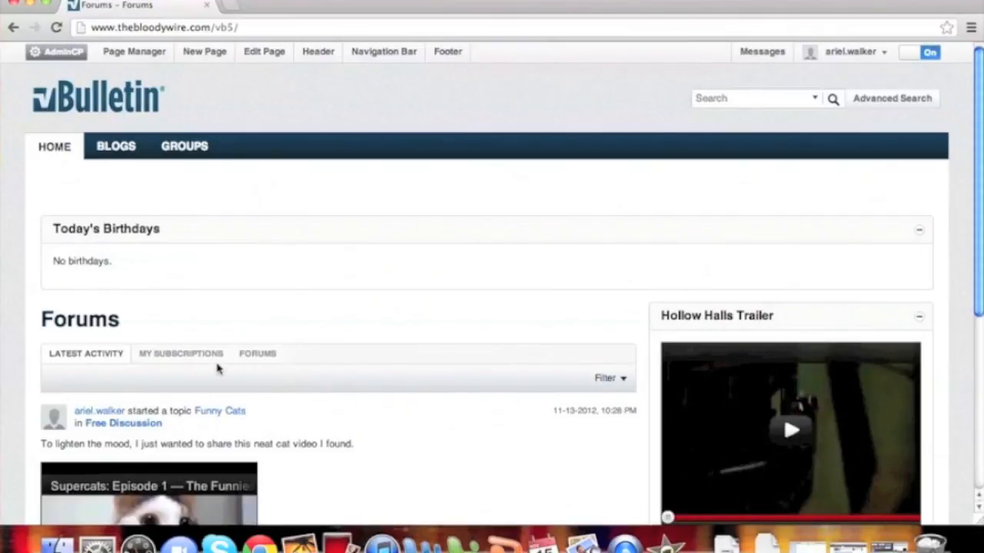
{"action": "mouse_move", "coordinate": [60, 338]}
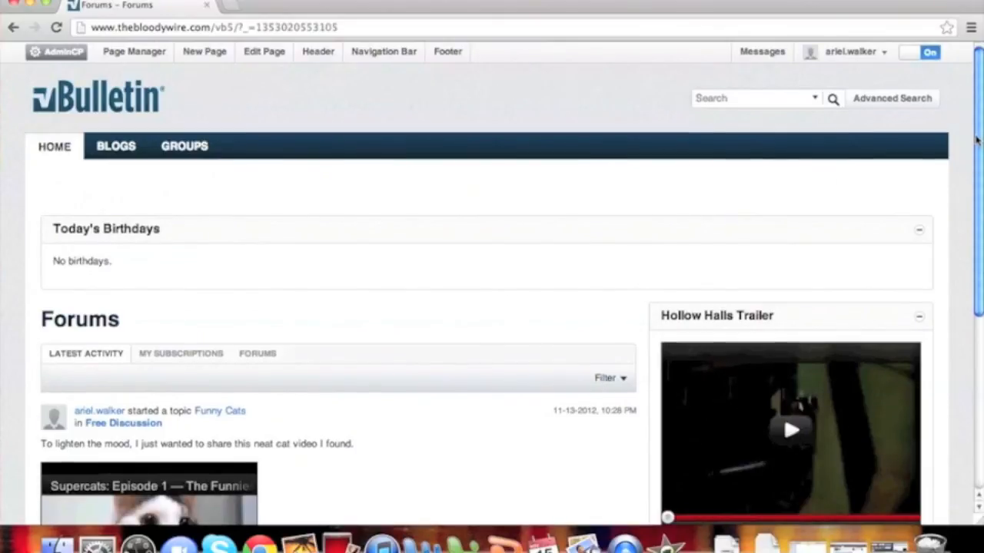
{"action": "scroll", "scroll_direction": "down", "scroll_amount": 3}
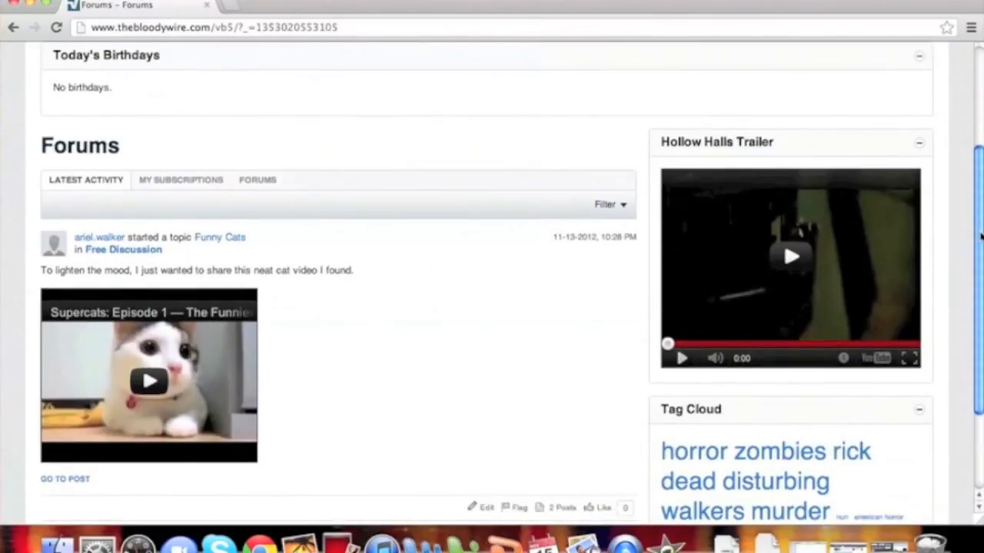
{"action": "mouse_move", "coordinate": [556, 128]}
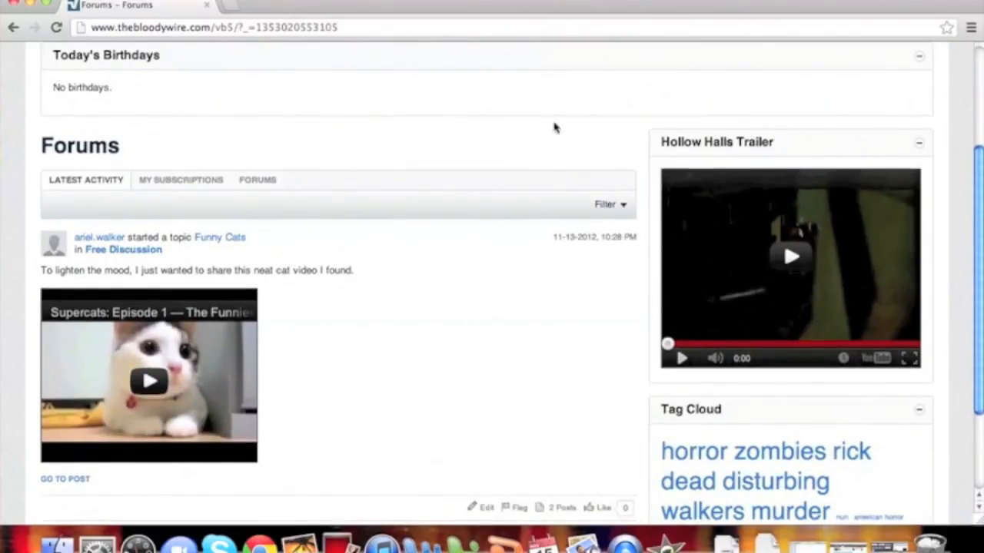